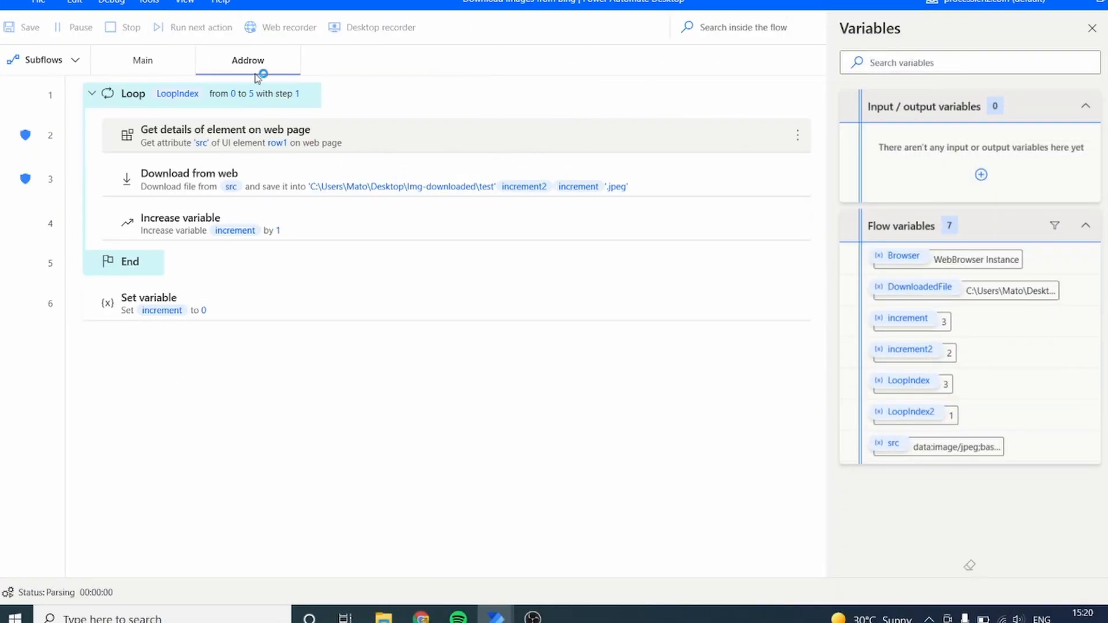
# Step: Browse to the Desktop in File Explorer and open the img-downloaded folder
pyautogui.click(421, 618)
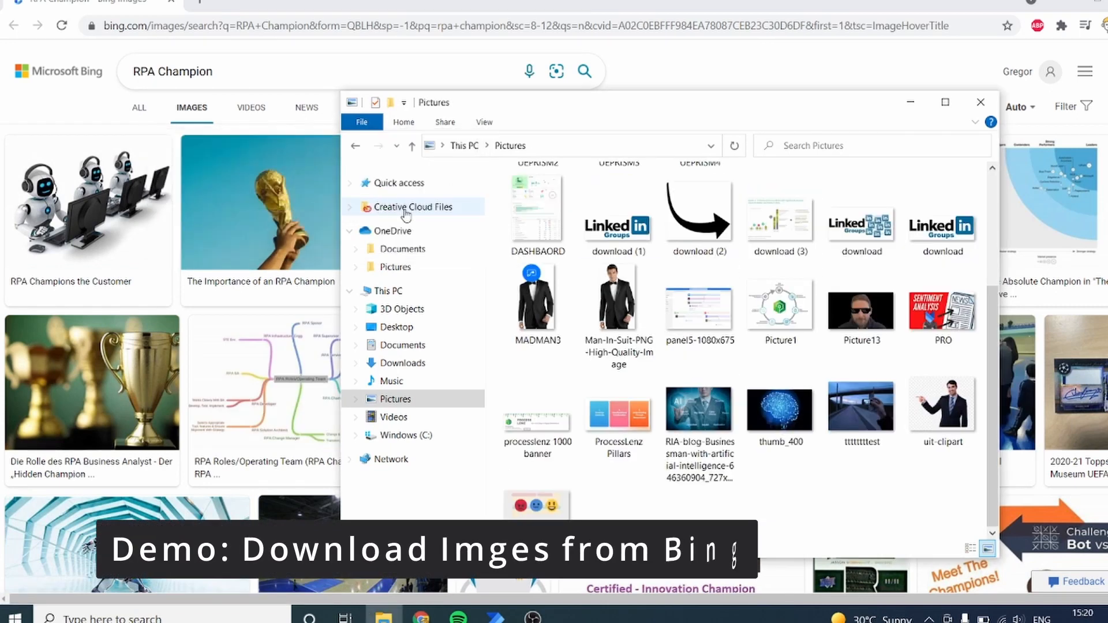
pyautogui.click(394, 327)
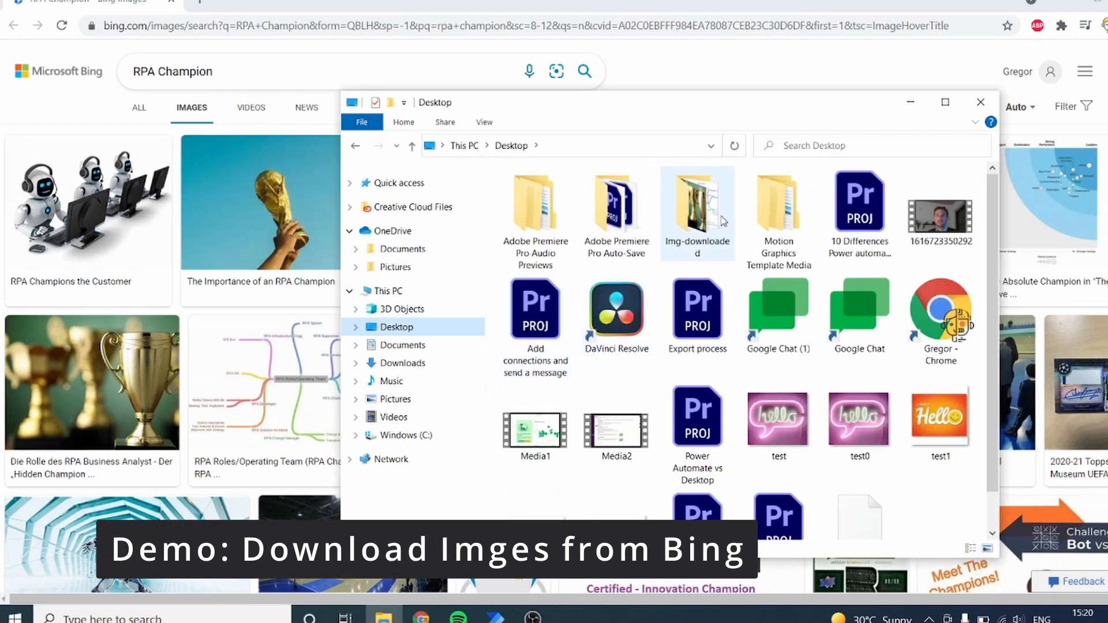
pyautogui.doubleClick(696, 206)
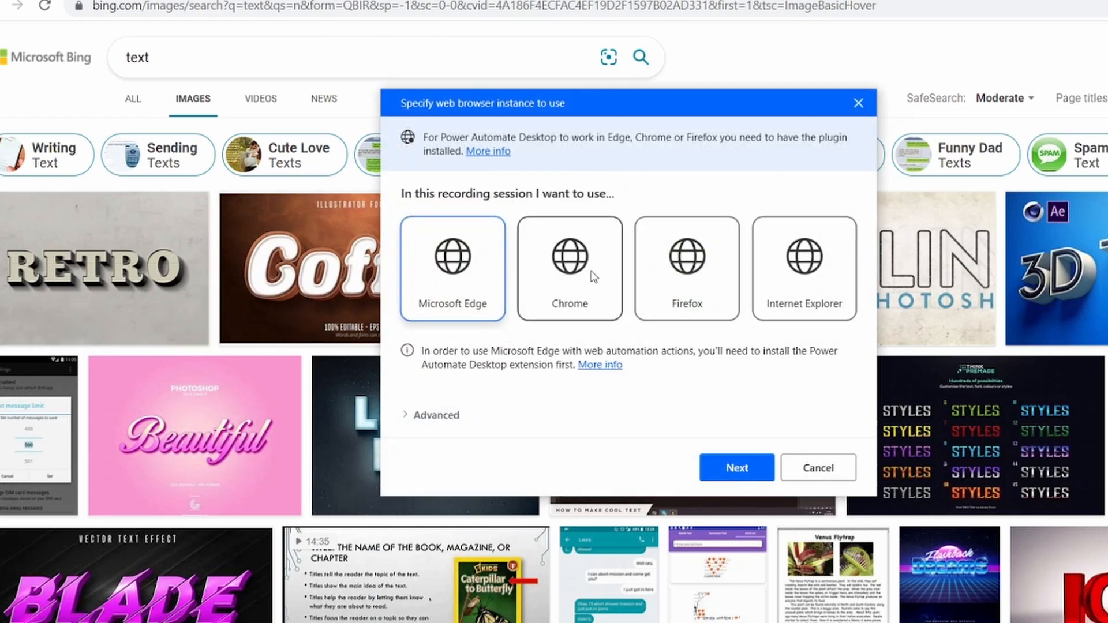
# Step: Choose Chrome as the recording browser and start recording on the Bing image results page
pyautogui.click(737, 467)
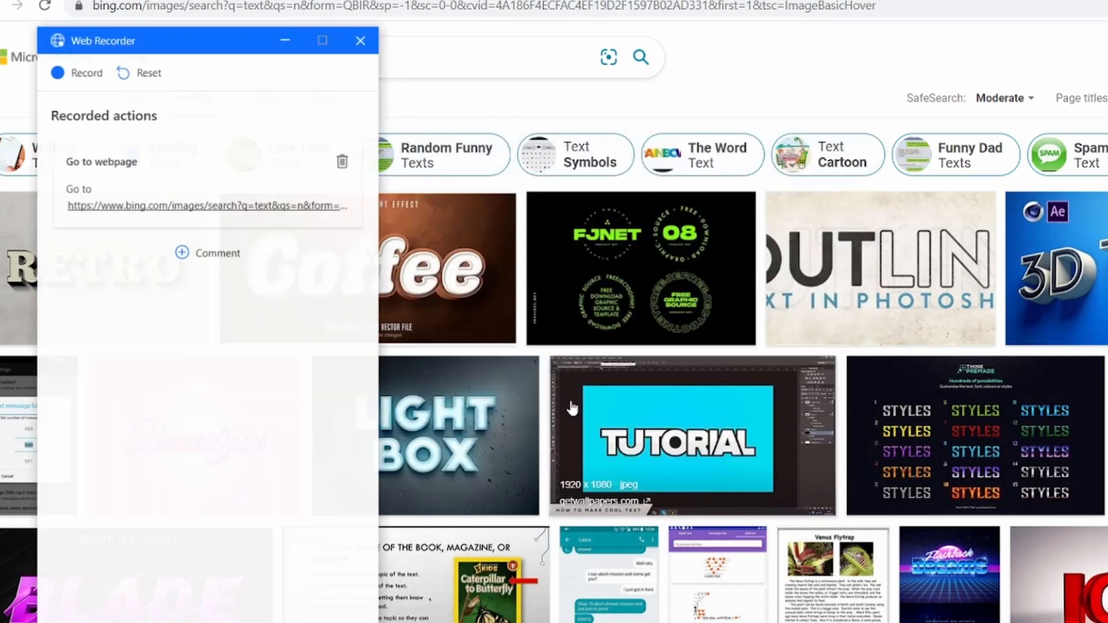
pyautogui.click(77, 73)
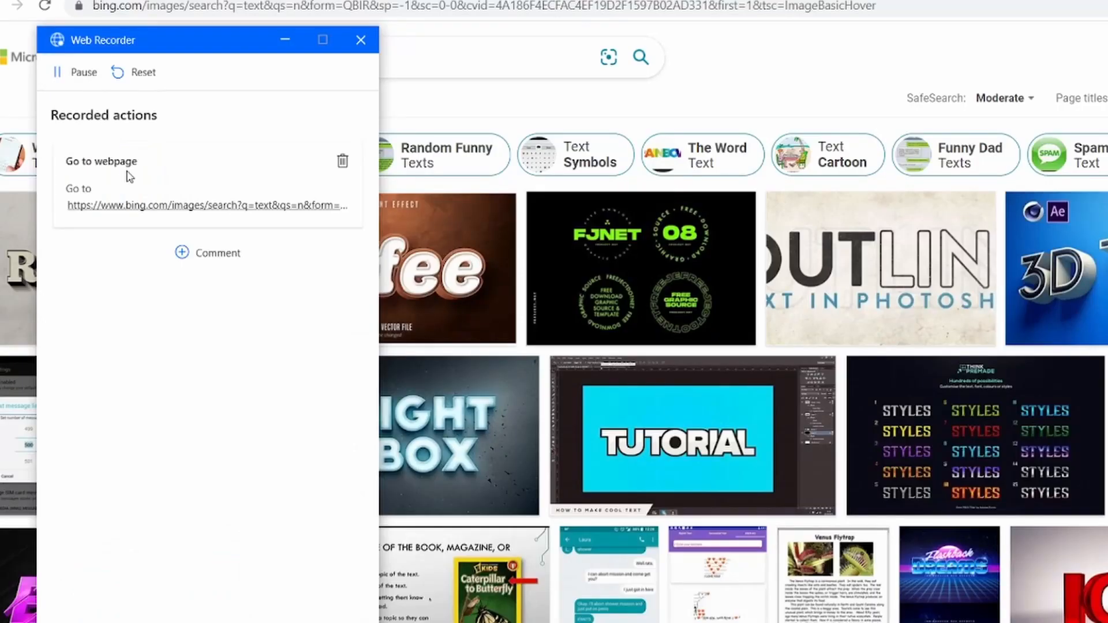
pyautogui.moveTo(222, 402)
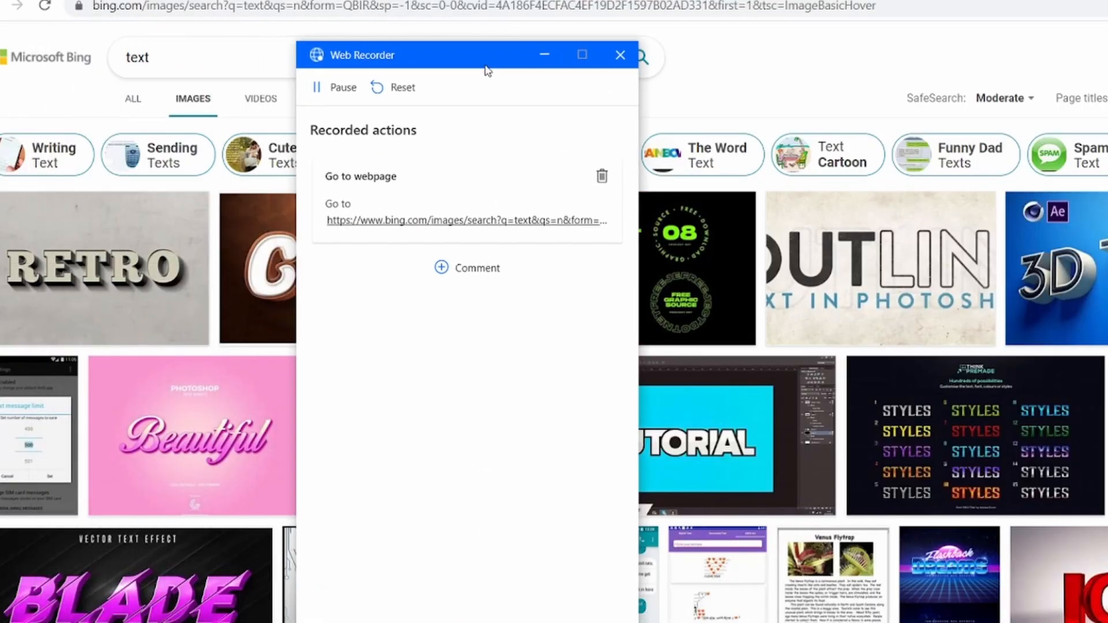
pyautogui.moveTo(84, 262)
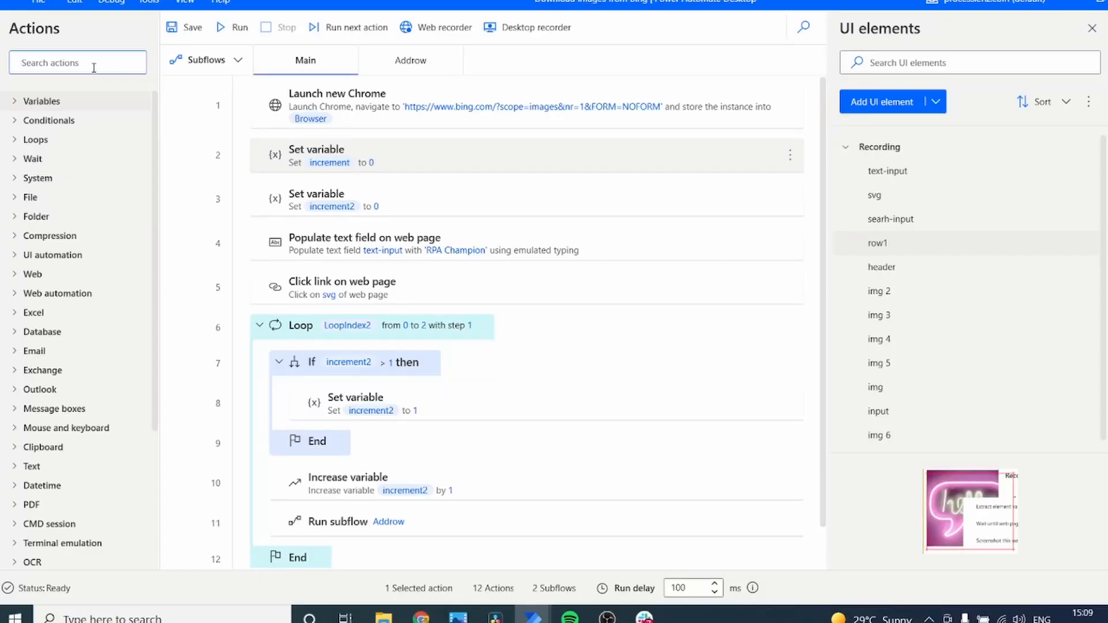
# Step: Add a Set variable action from the 'set' search and give VarName the value 0
pyautogui.write('set')
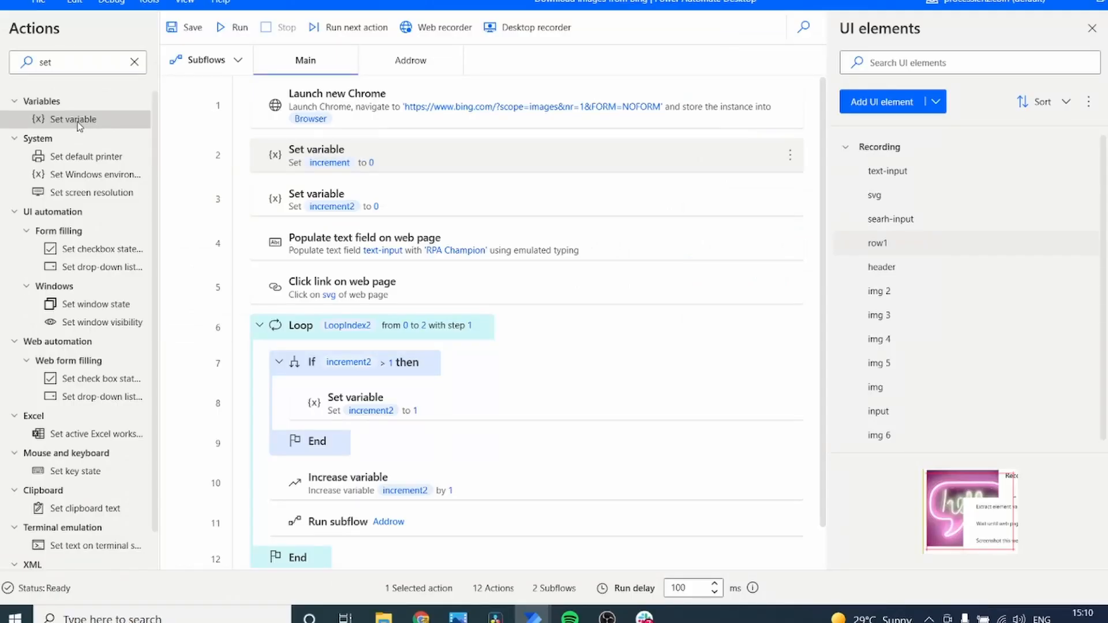
pyautogui.doubleClick(74, 119)
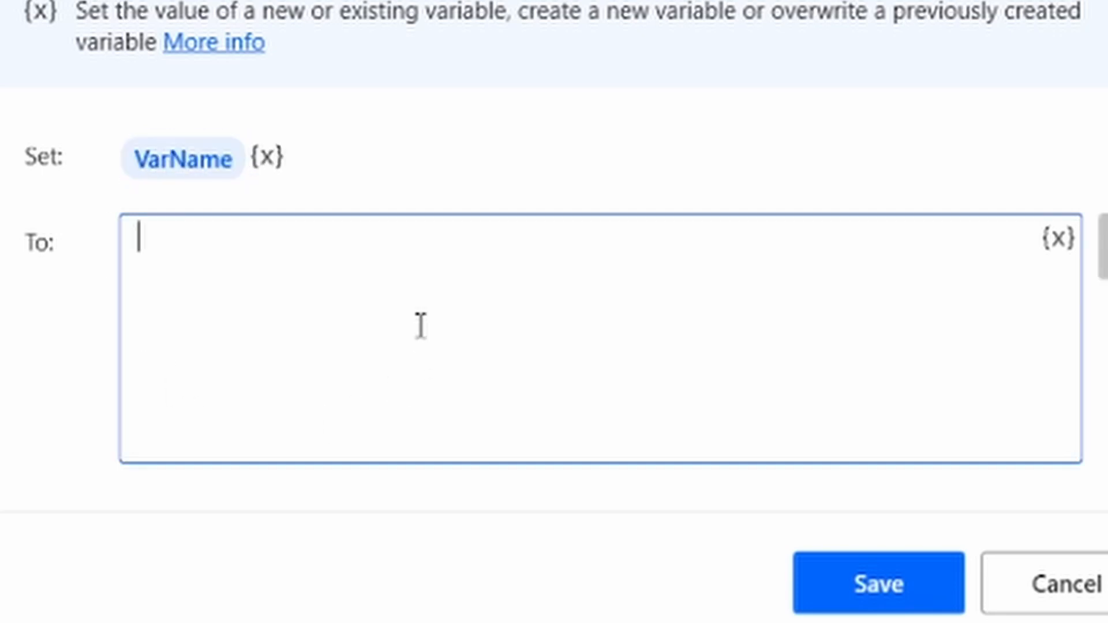
pyautogui.write('0')
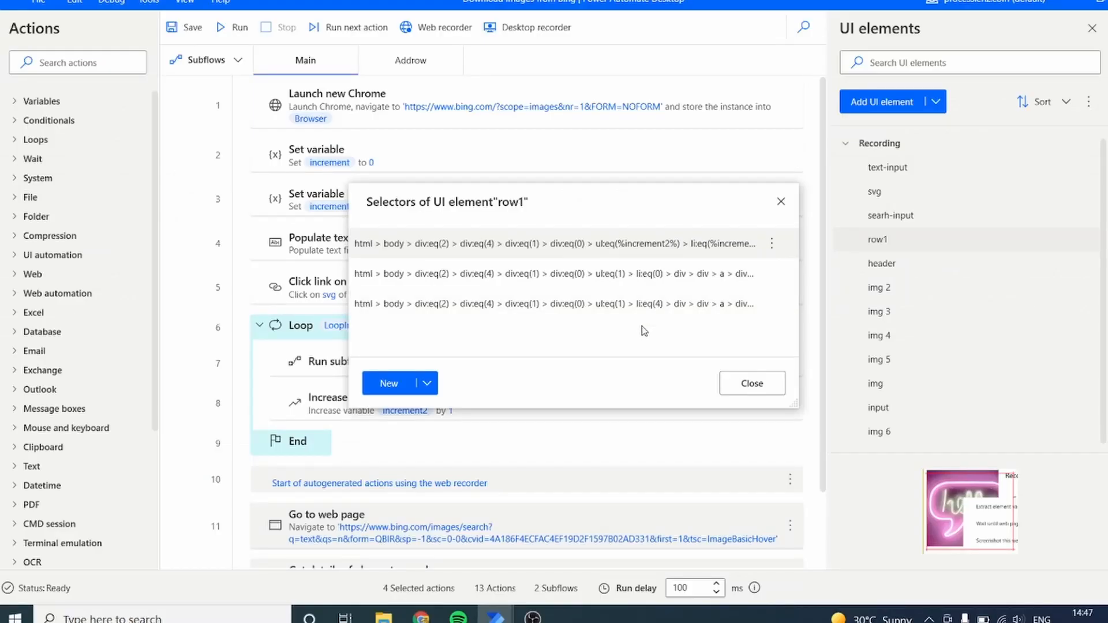
pyautogui.moveTo(752, 383)
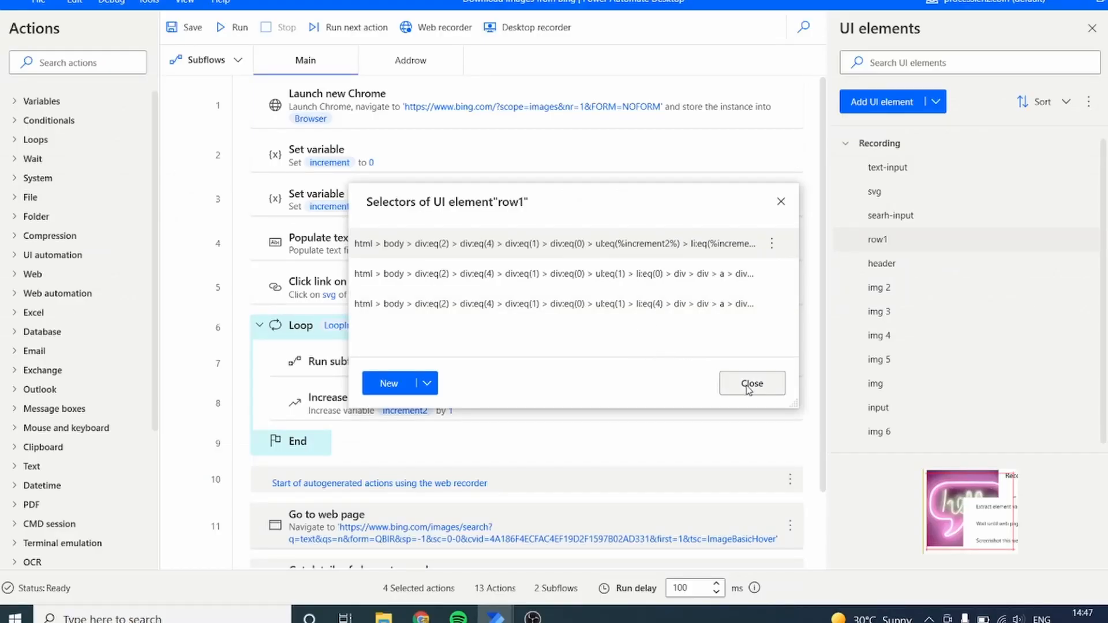
pyautogui.moveTo(752, 383)
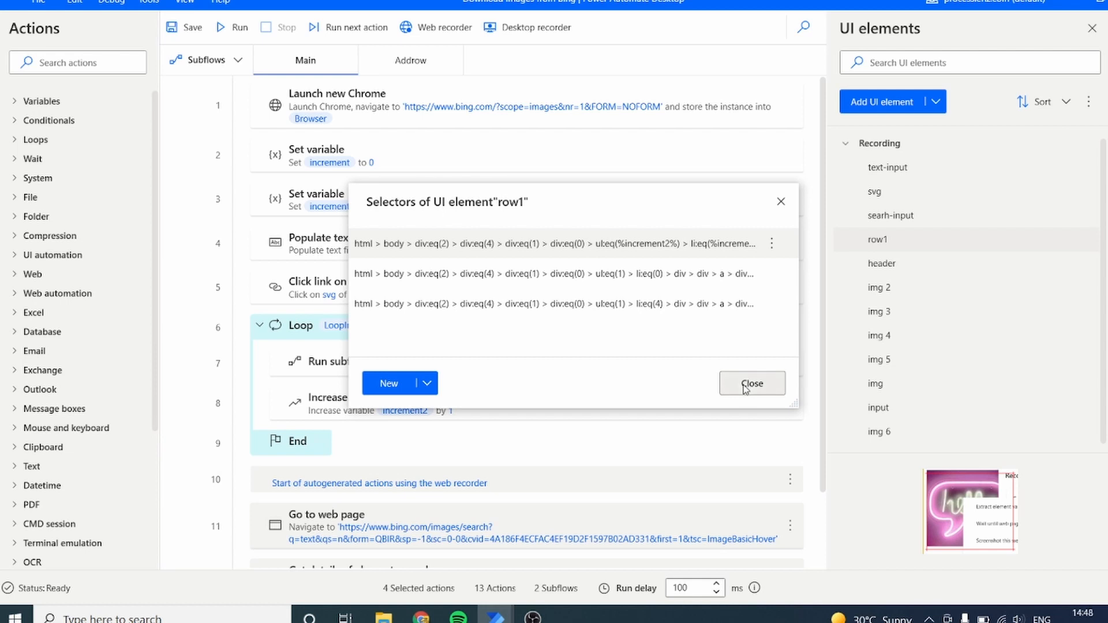
# Step: Search the actions pane for 'increase' to find the Increase variable action
pyautogui.write('increase')
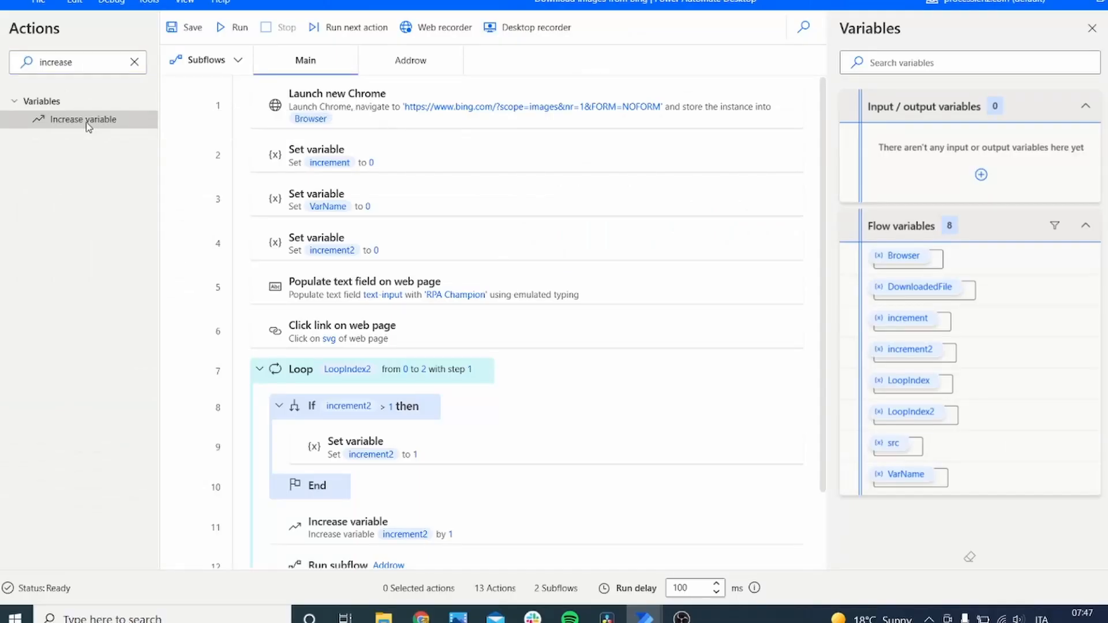
# Step: Add an Increase variable action raising %increment% by 1 and save it
pyautogui.doubleClick(82, 119)
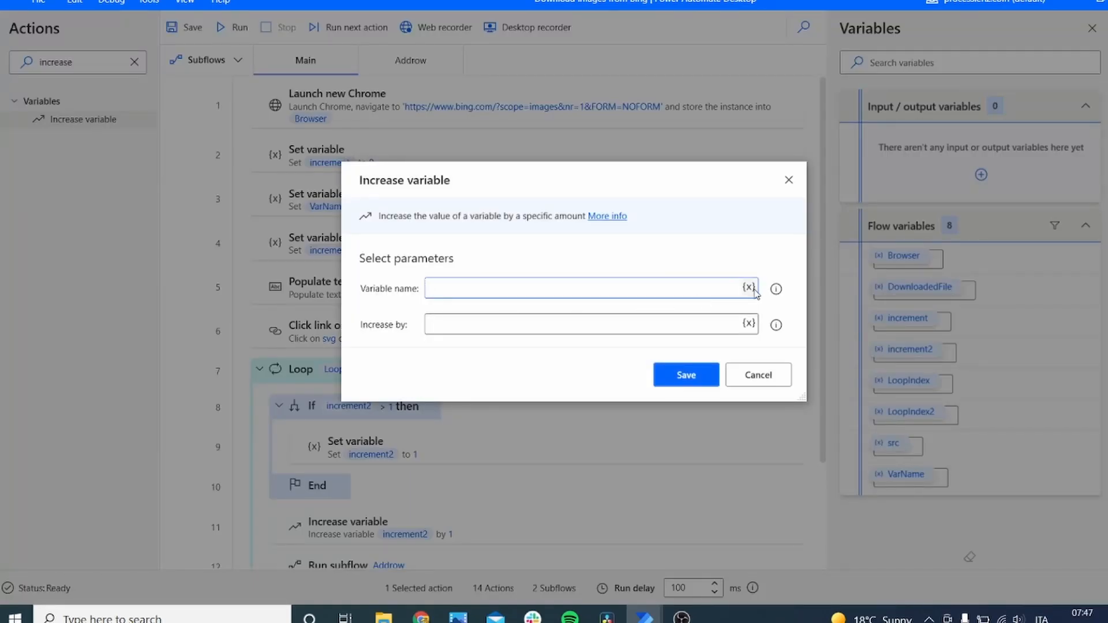
pyautogui.click(748, 289)
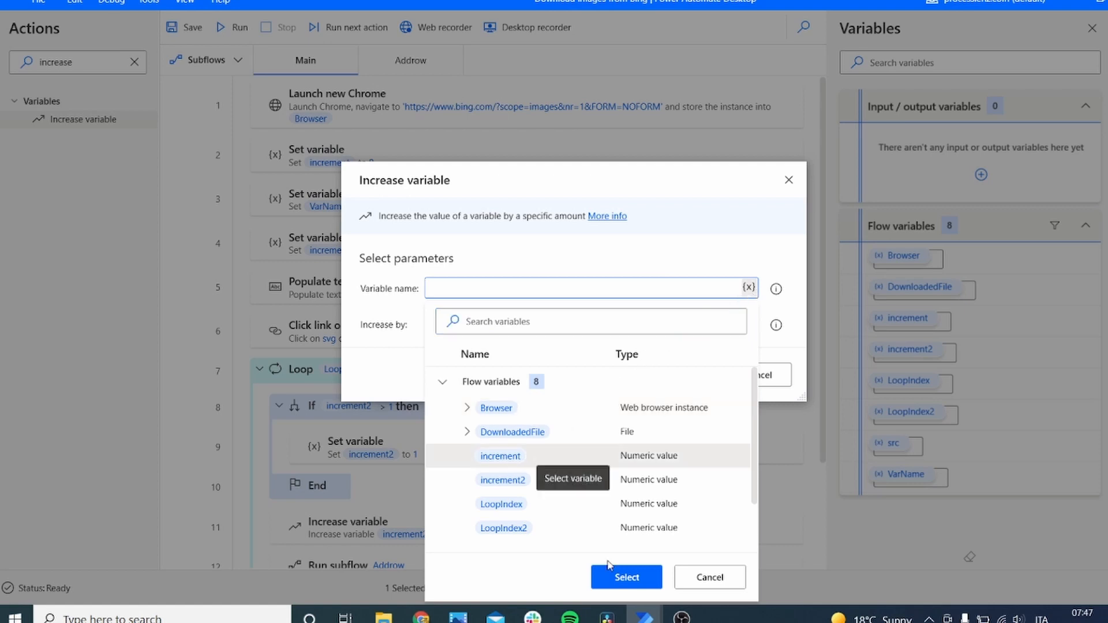
pyautogui.click(626, 577)
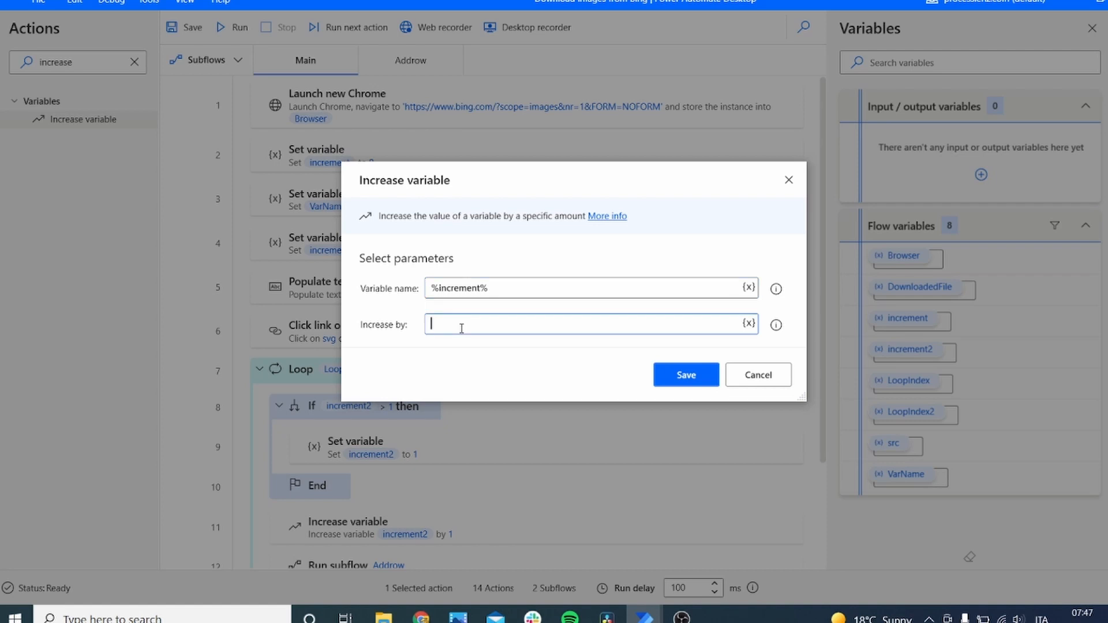
pyautogui.write('1')
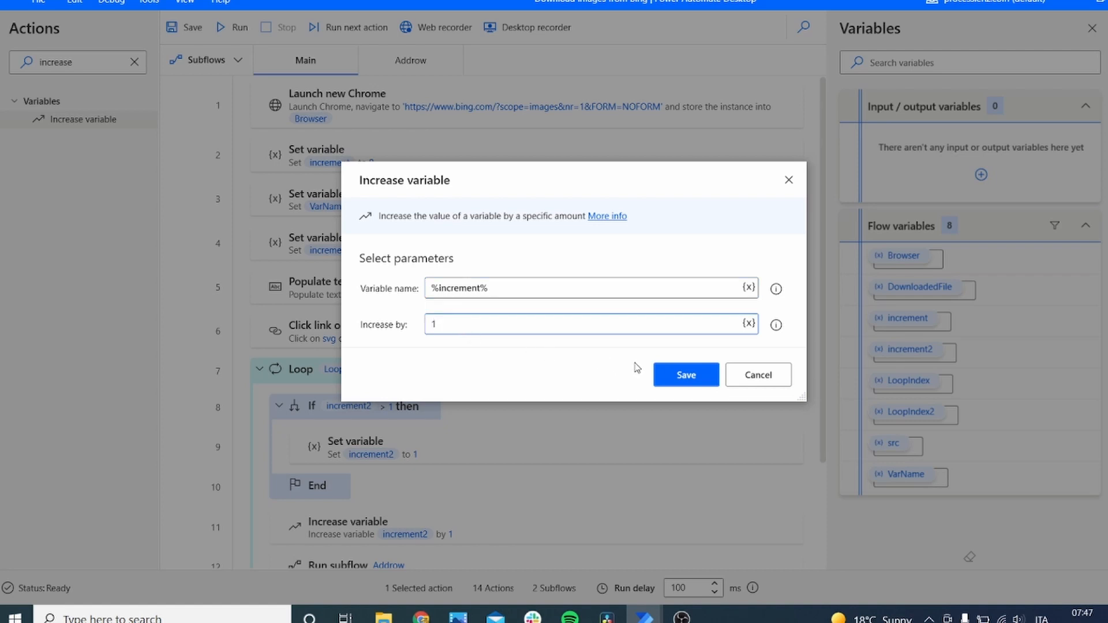
pyautogui.click(684, 374)
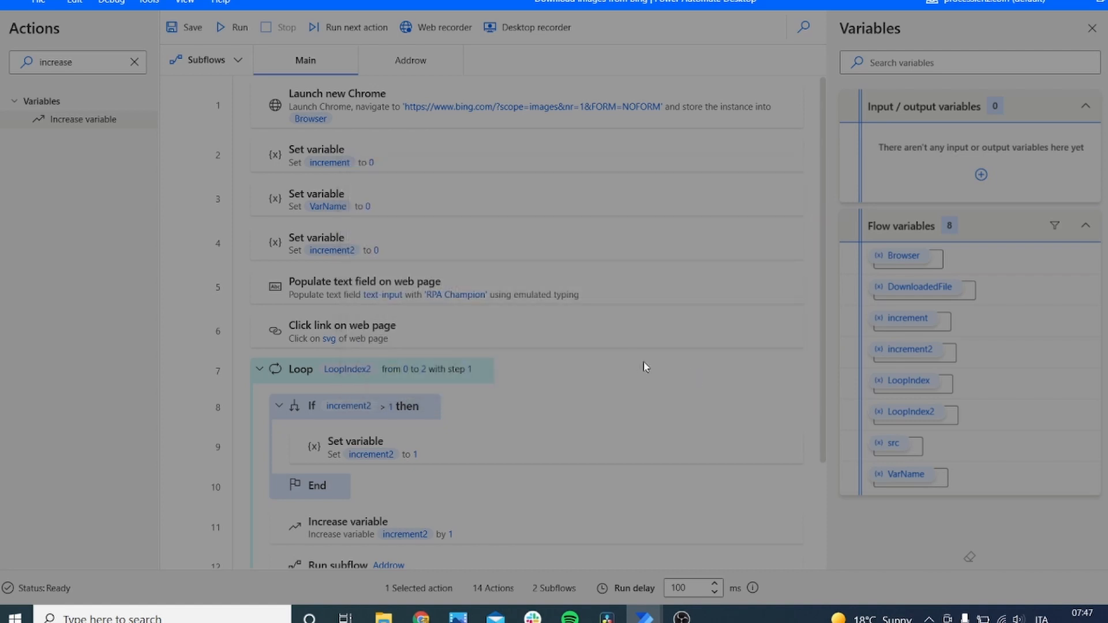
# Step: Review the increment2 Increase variable action inside the loop and leave it unchanged
pyautogui.scroll(-3)
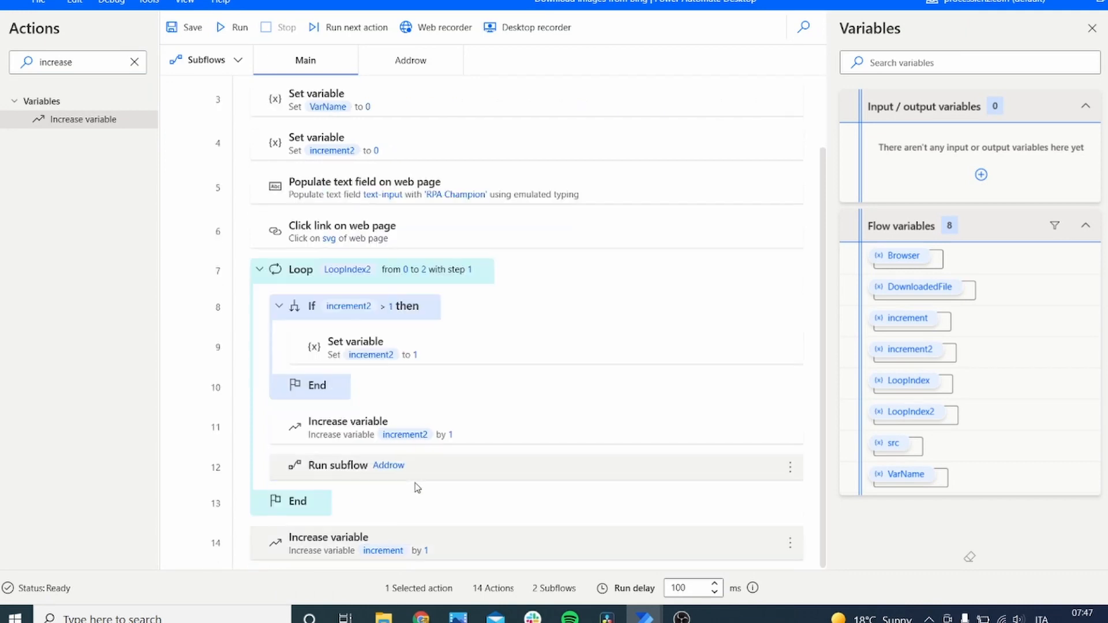
pyautogui.doubleClick(348, 427)
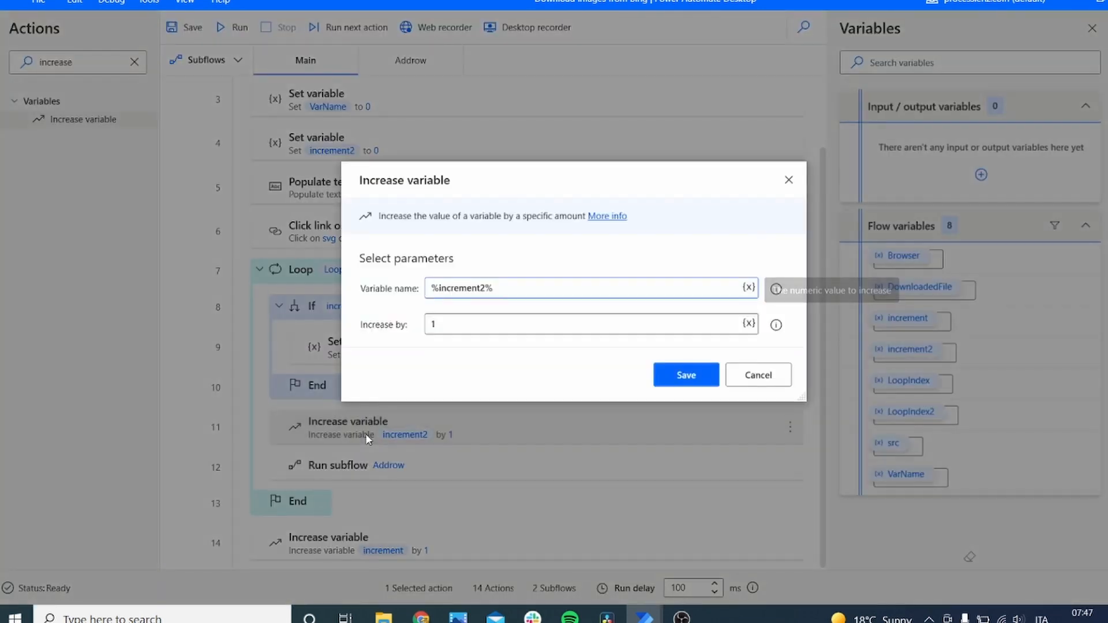
pyautogui.click(685, 374)
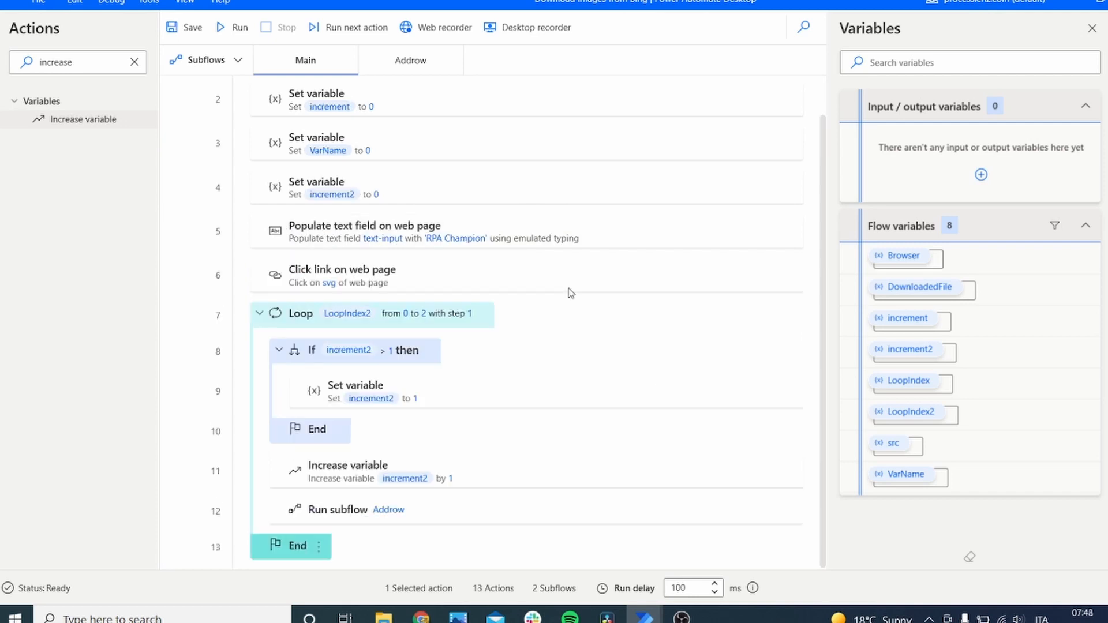
pyautogui.moveTo(40, 85)
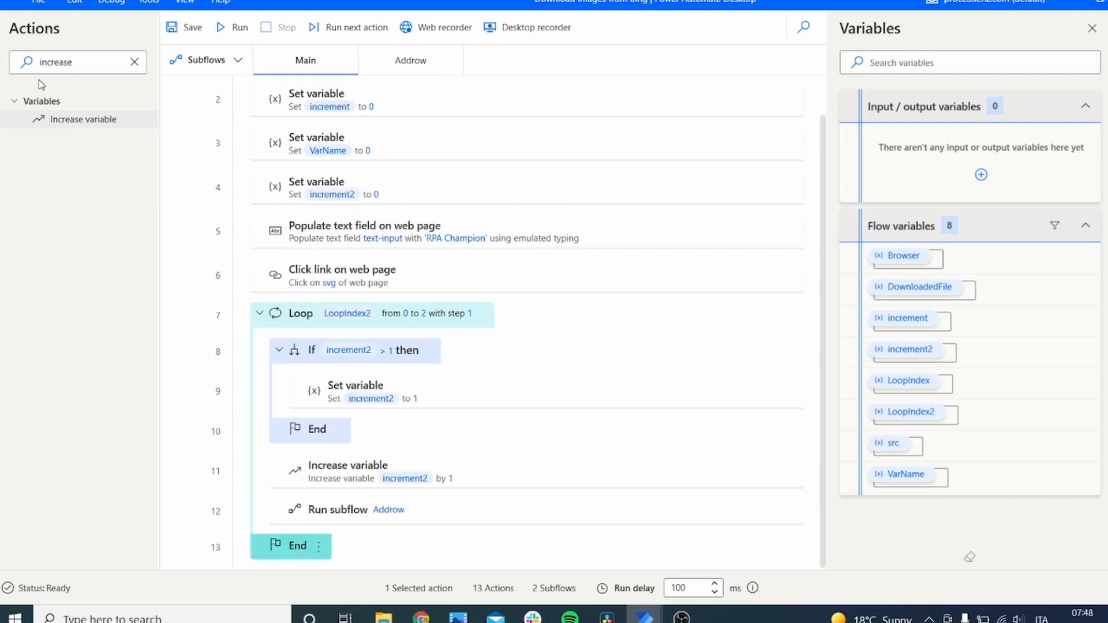